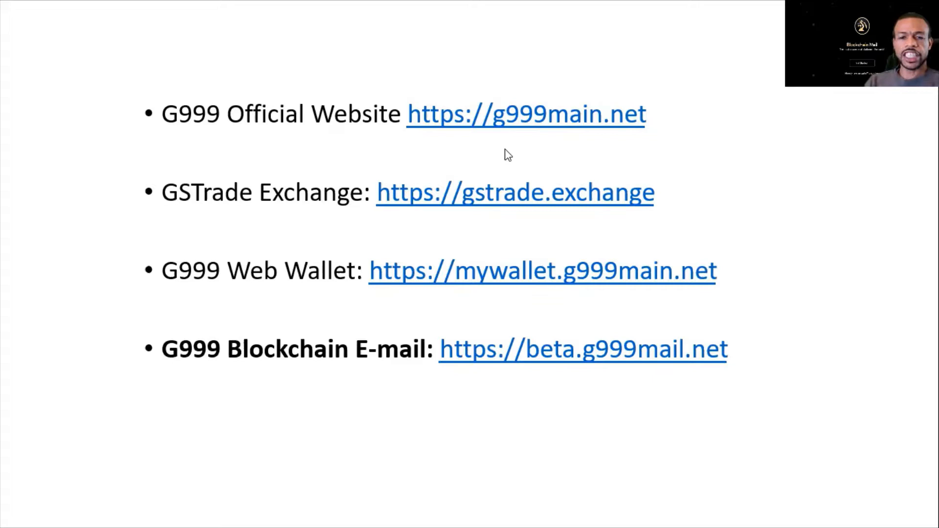
{"action": "mouse_move", "coordinate": [569, 144]}
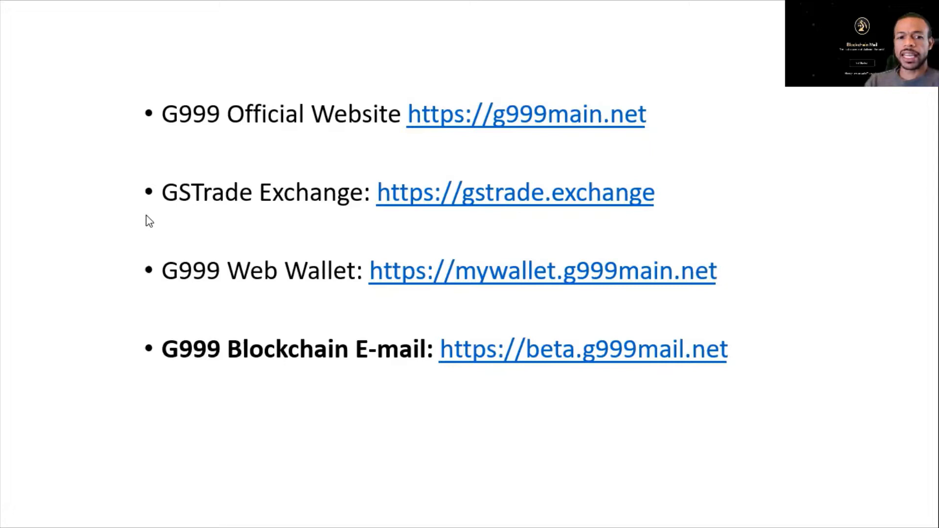
{"action": "mouse_move", "coordinate": [185, 236]}
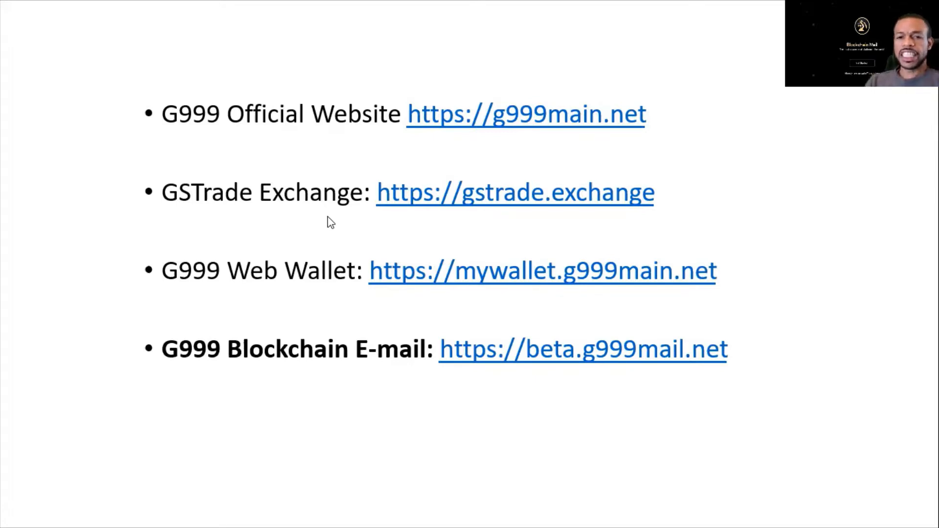
{"action": "mouse_move", "coordinate": [395, 220]}
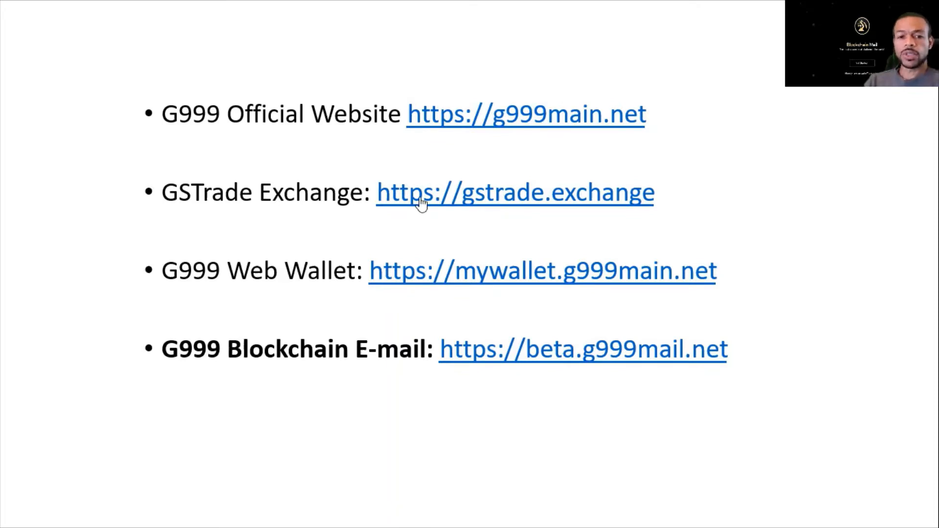
{"action": "mouse_move", "coordinate": [384, 226]}
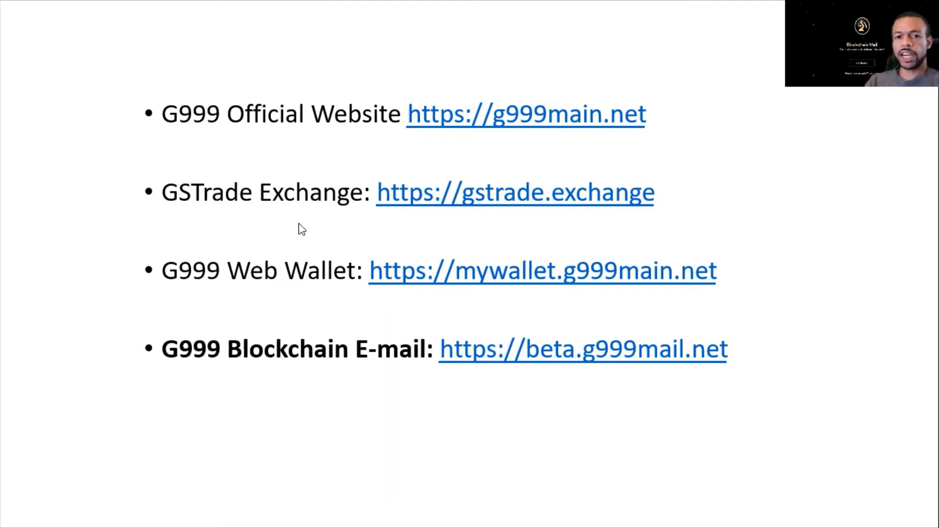
{"action": "mouse_move", "coordinate": [189, 262]}
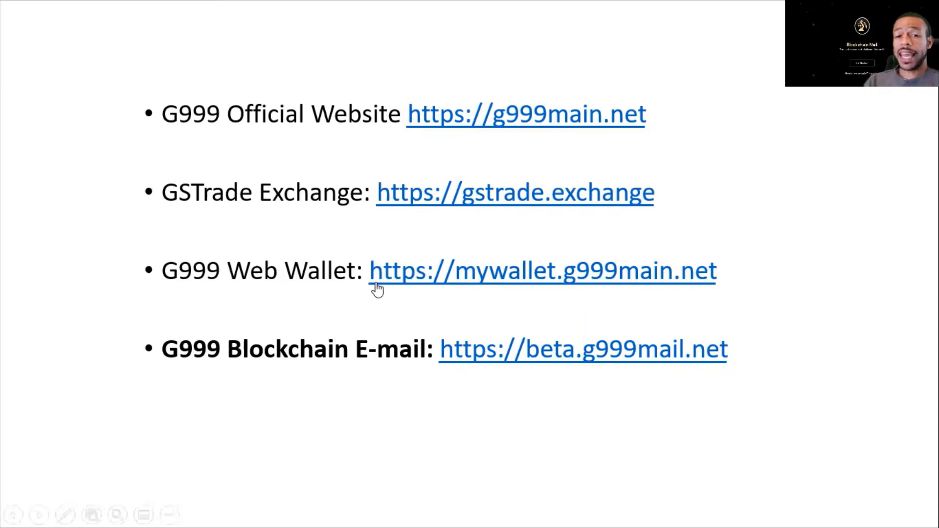
{"action": "mouse_move", "coordinate": [352, 286]}
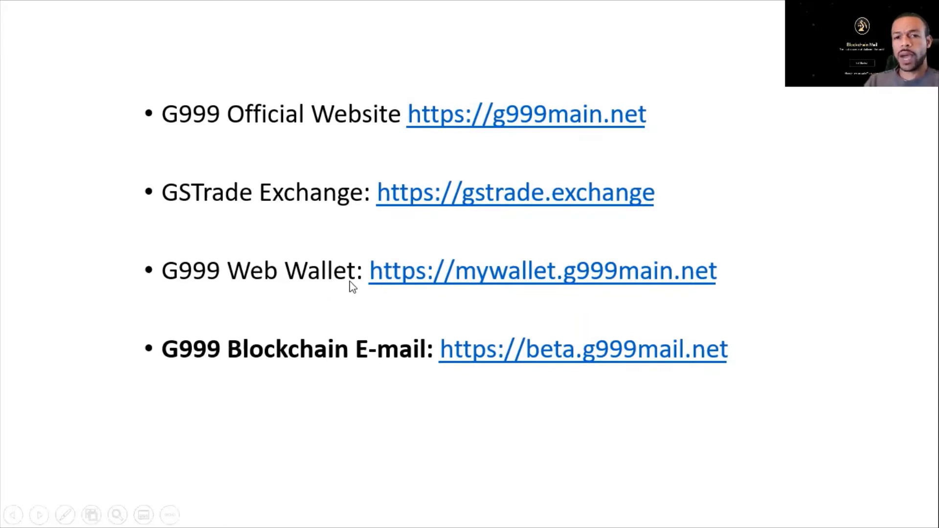
{"action": "mouse_move", "coordinate": [306, 294]}
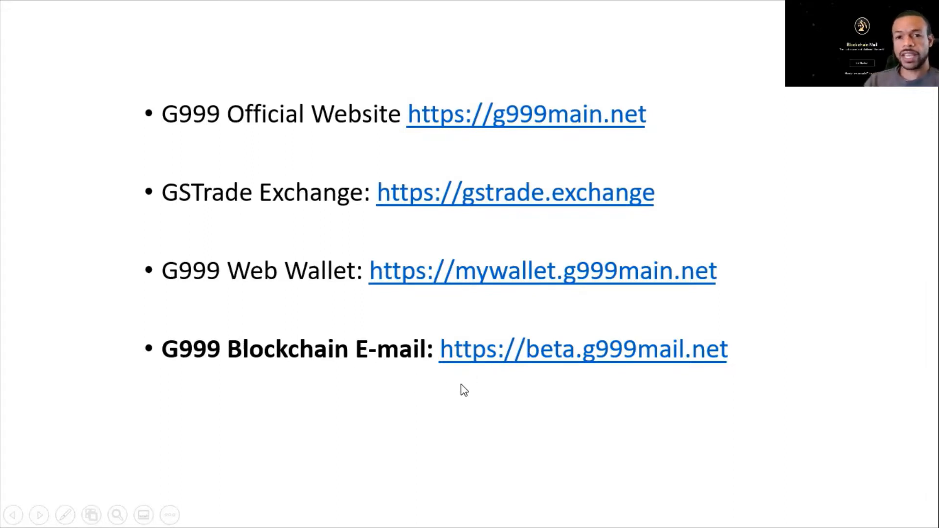
{"action": "mouse_move", "coordinate": [593, 383]}
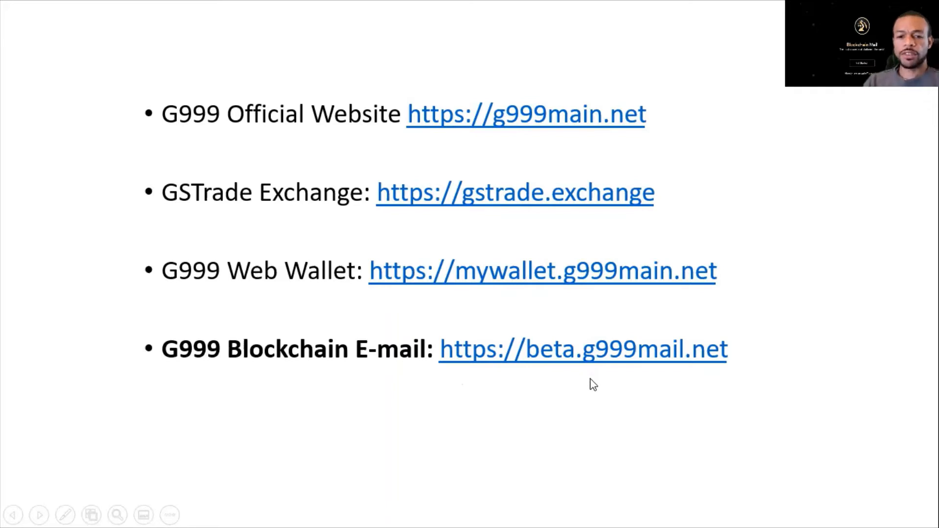
{"action": "mouse_move", "coordinate": [501, 442]}
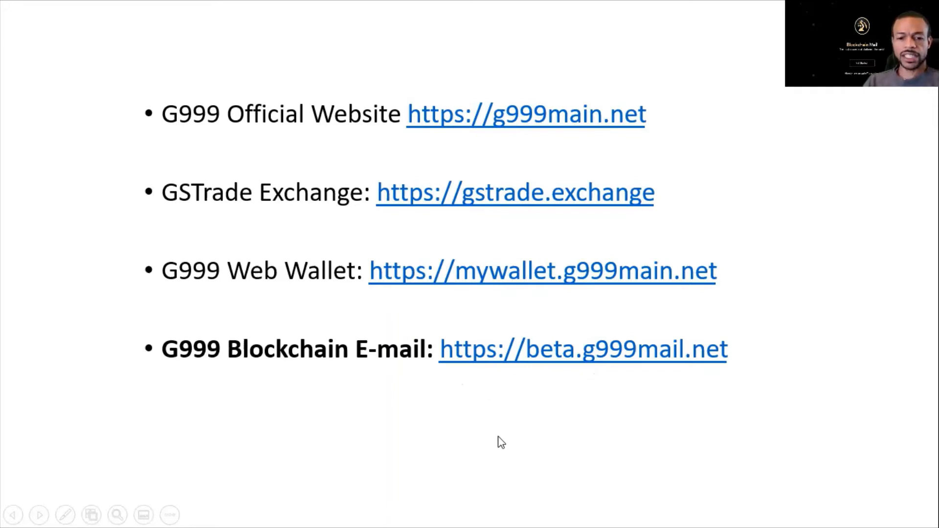
{"action": "mouse_move", "coordinate": [460, 509]}
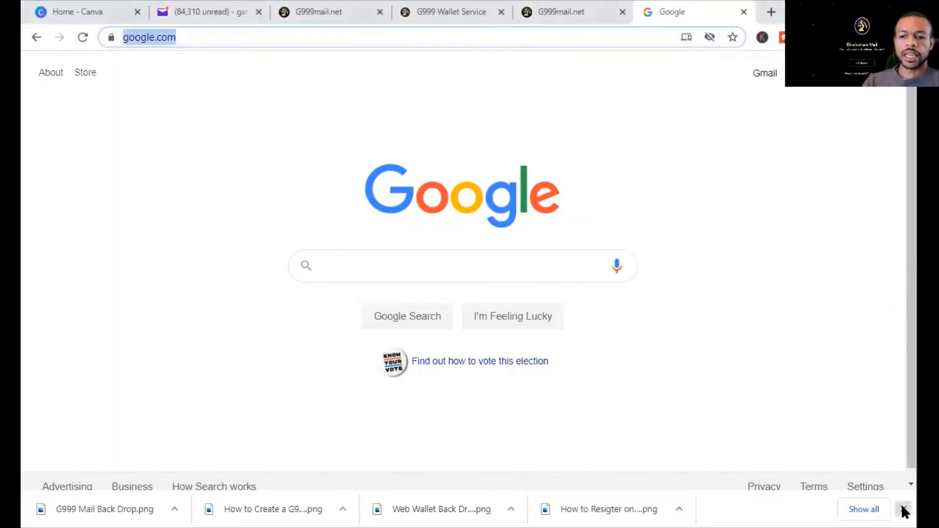
{"action": "left_click", "coordinate": [903, 508]}
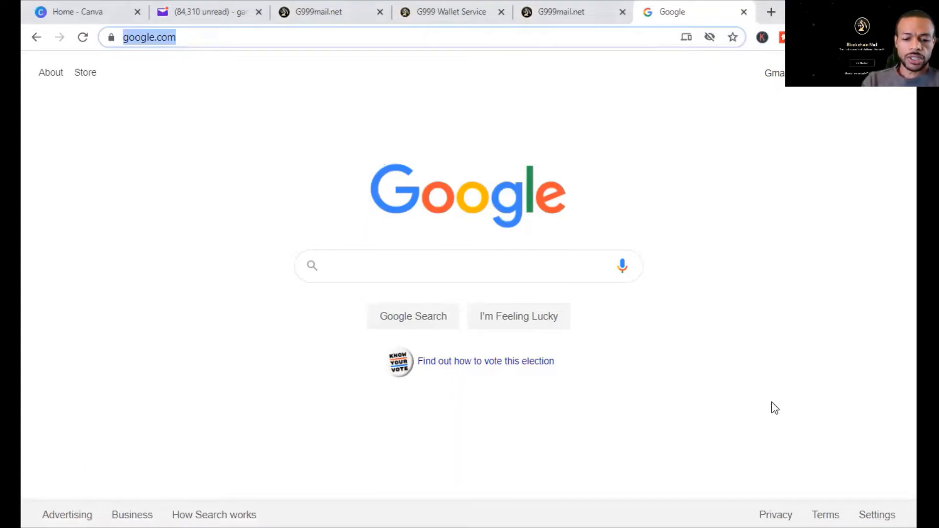
{"action": "type", "text": "https://beta.g999mail.net"}
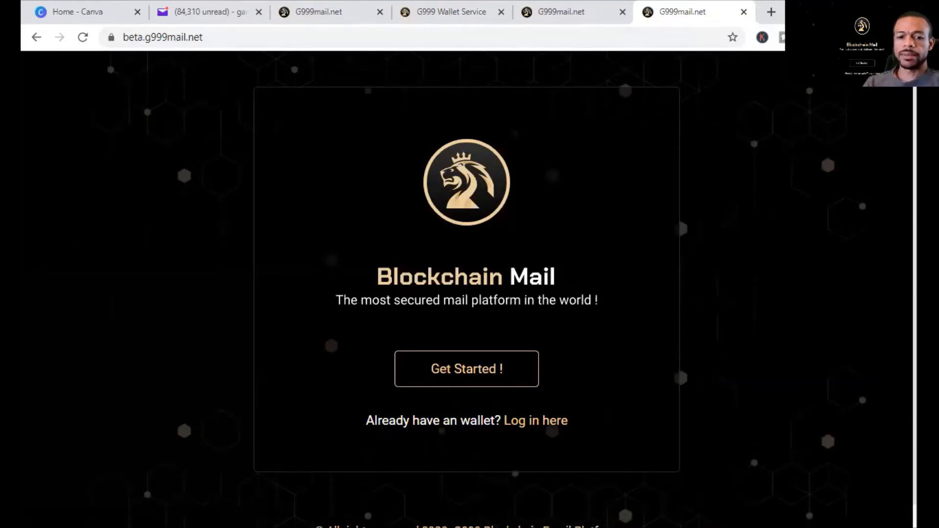
{"action": "mouse_move", "coordinate": [526, 428]}
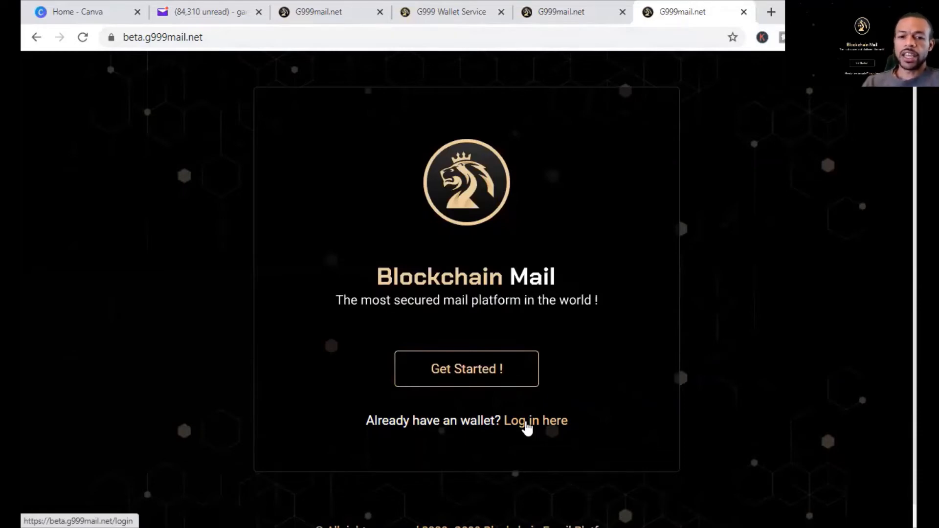
Go to the login page for existing wallets via 'Log in here'.
{"action": "left_click", "coordinate": [534, 420]}
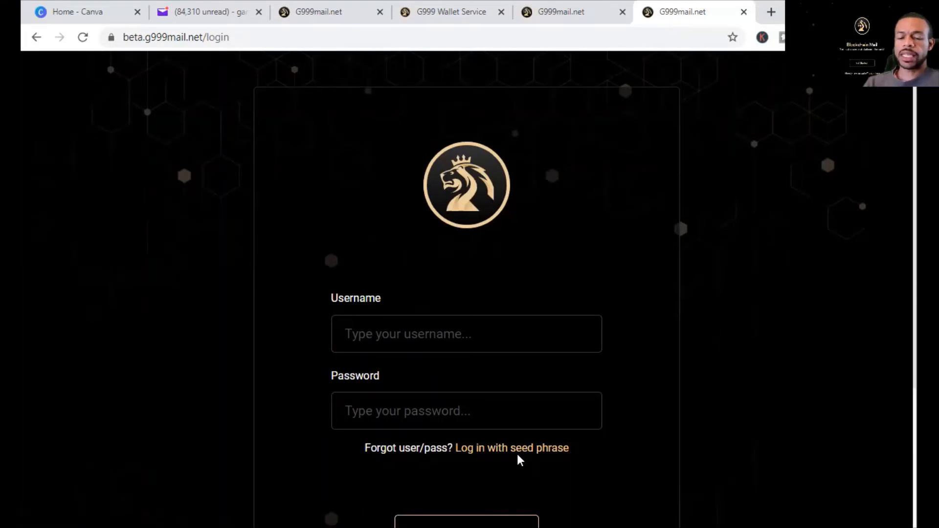
{"action": "mouse_move", "coordinate": [541, 463]}
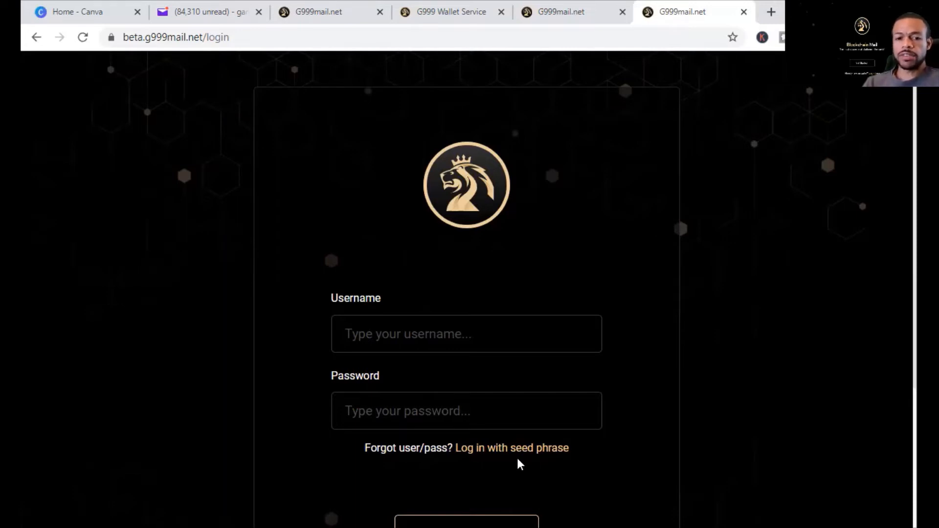
{"action": "mouse_move", "coordinate": [139, 112]}
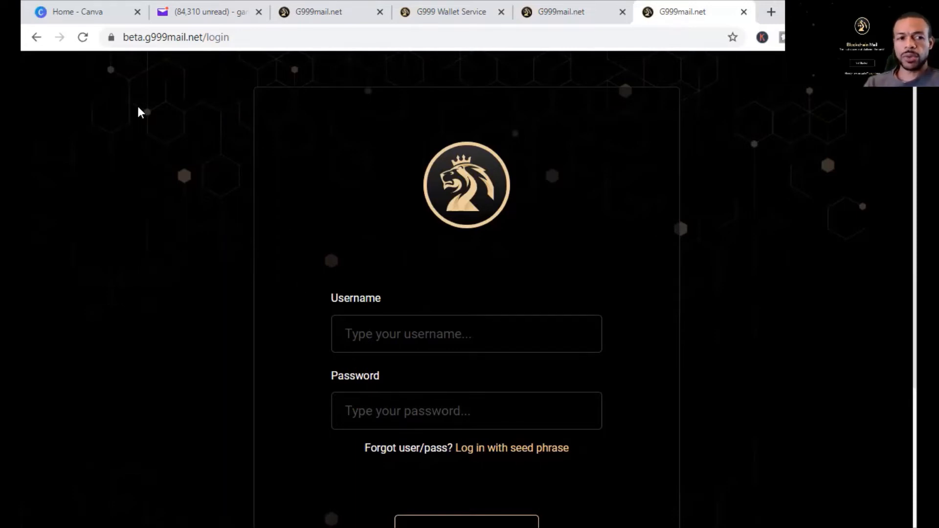
{"action": "mouse_move", "coordinate": [36, 36]}
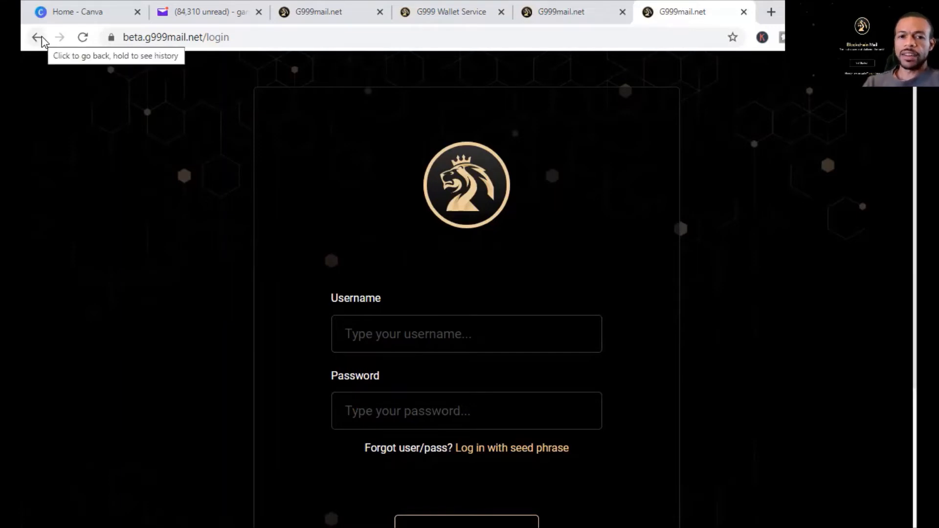
Return from the login page to the Blockchain Mail welcome page.
{"action": "left_click", "coordinate": [37, 37]}
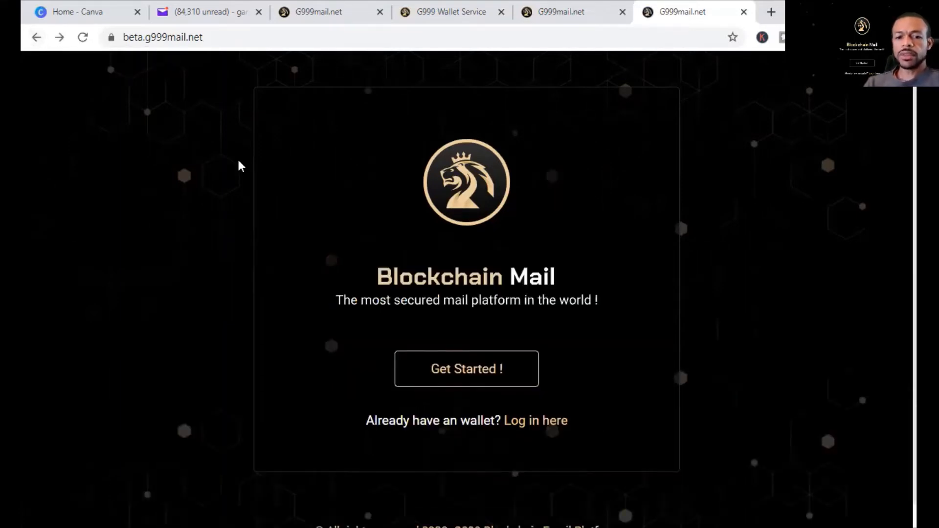
{"action": "mouse_move", "coordinate": [659, 204]}
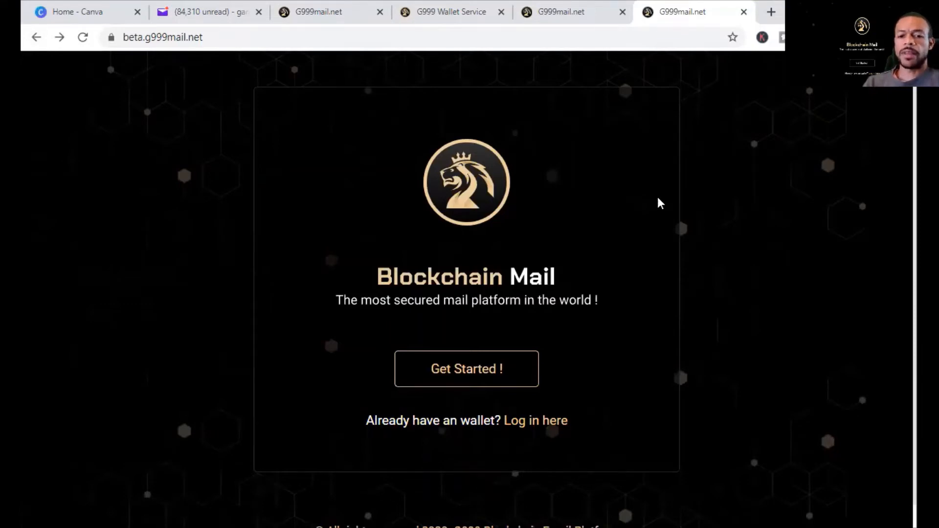
{"action": "mouse_move", "coordinate": [511, 323]}
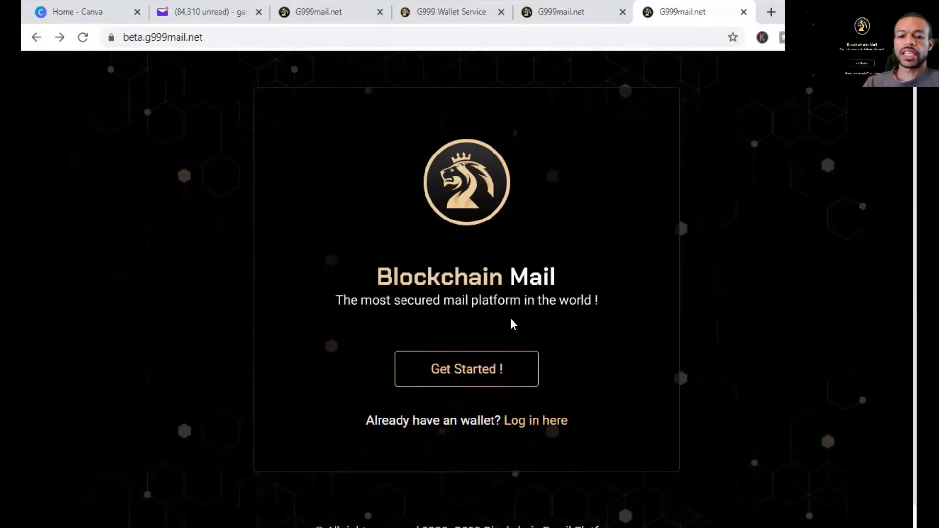
{"action": "mouse_move", "coordinate": [508, 329]}
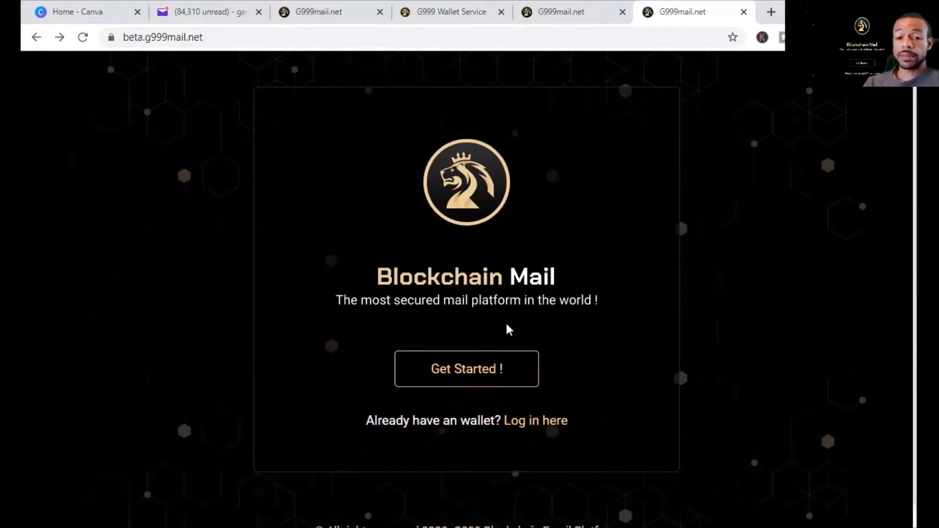
{"action": "mouse_move", "coordinate": [579, 503]}
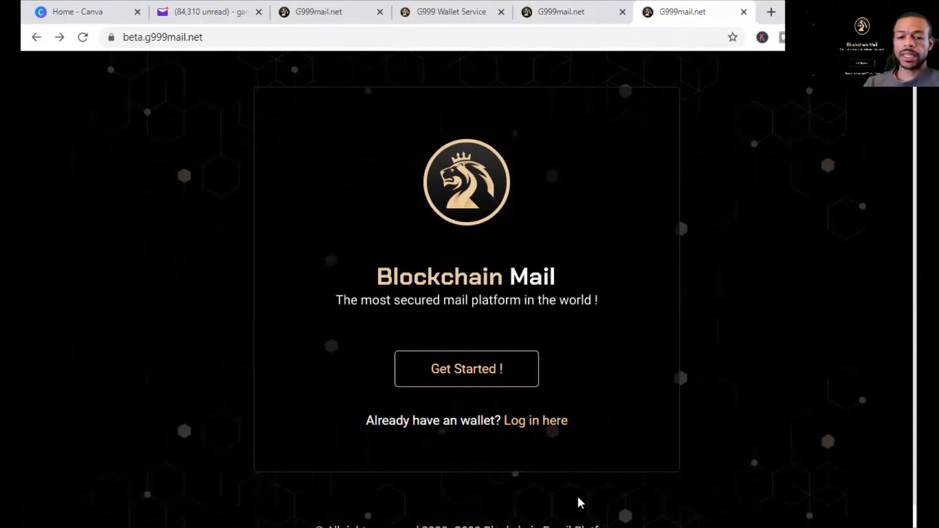
{"action": "mouse_move", "coordinate": [467, 509]}
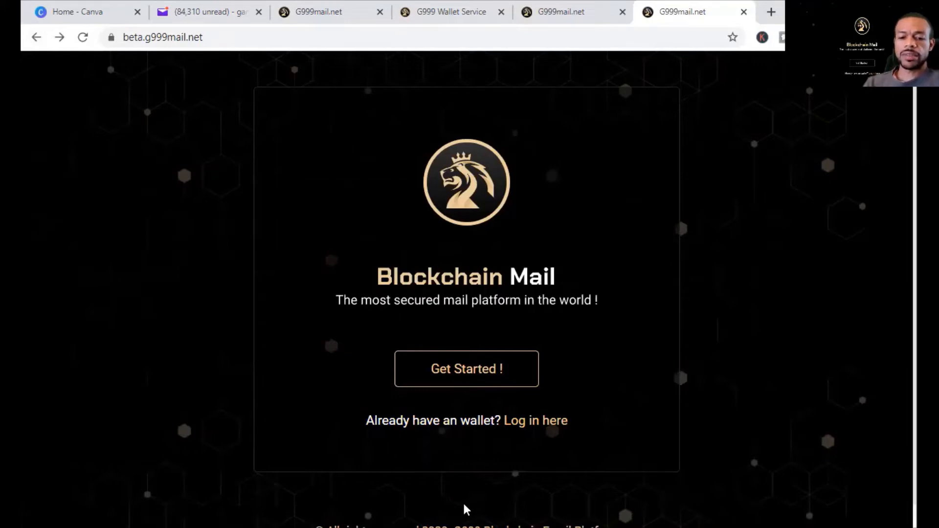
{"action": "mouse_move", "coordinate": [446, 495]}
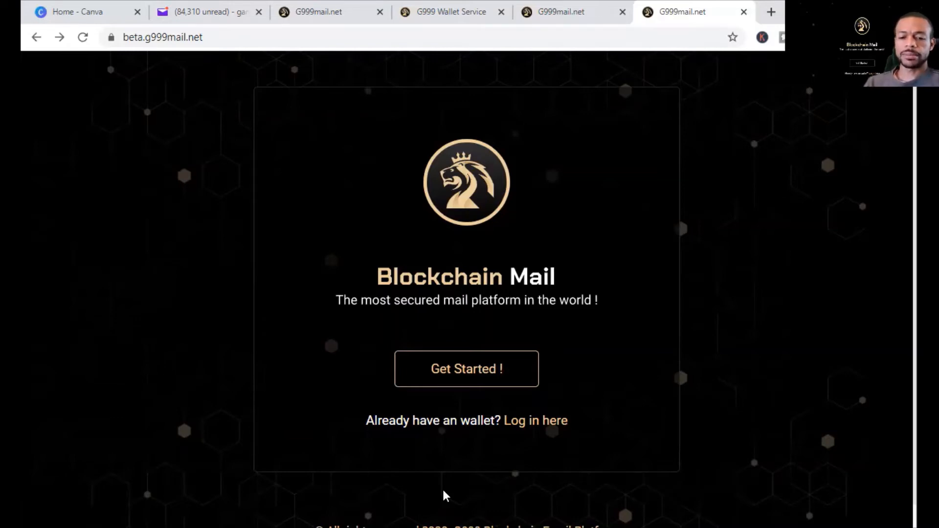
Start creating a new mail account from the welcome page's Get Started option.
{"action": "left_click", "coordinate": [465, 368]}
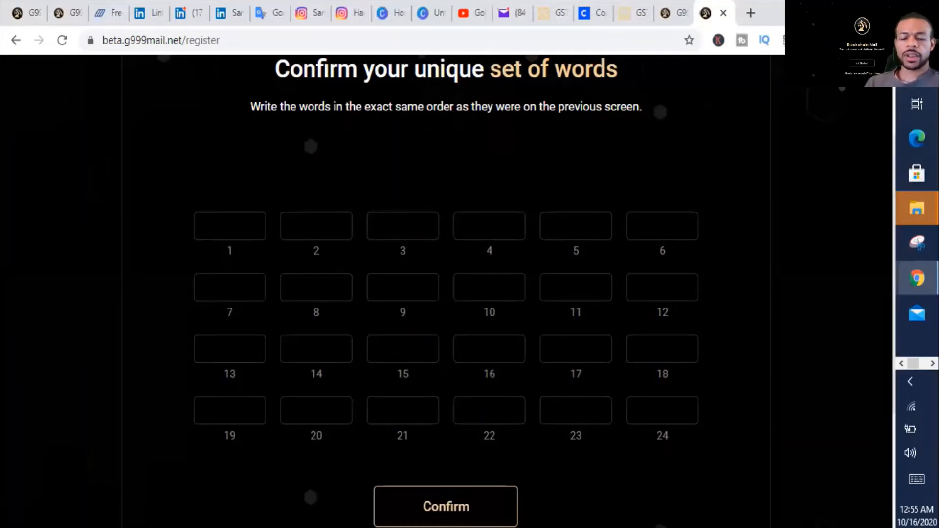
Confirm the re-entered secret words and access the newly created account's inbox.
{"action": "left_click", "coordinate": [446, 506]}
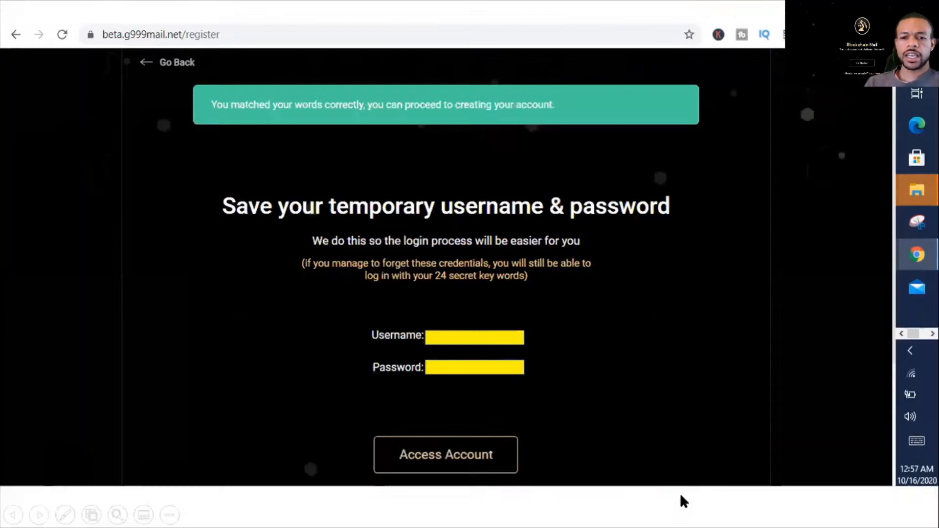
{"action": "mouse_move", "coordinate": [693, 510]}
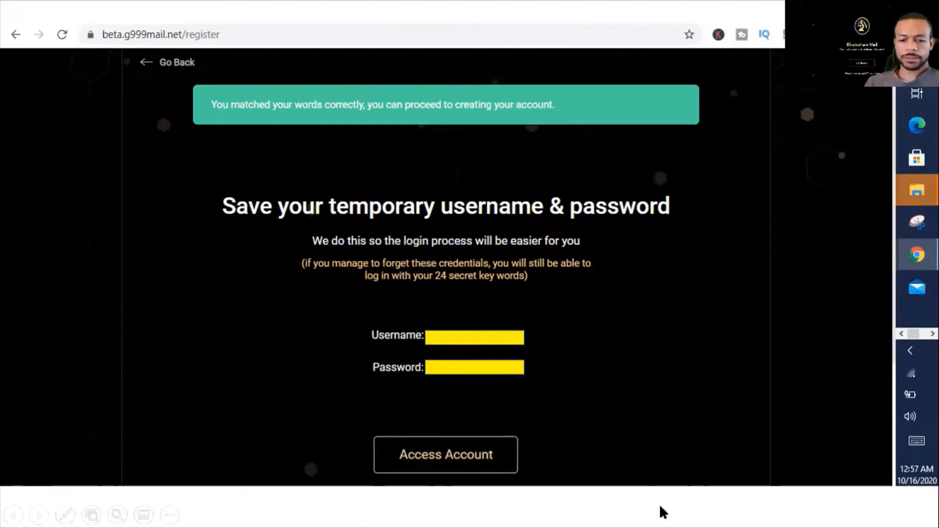
{"action": "mouse_move", "coordinate": [626, 511]}
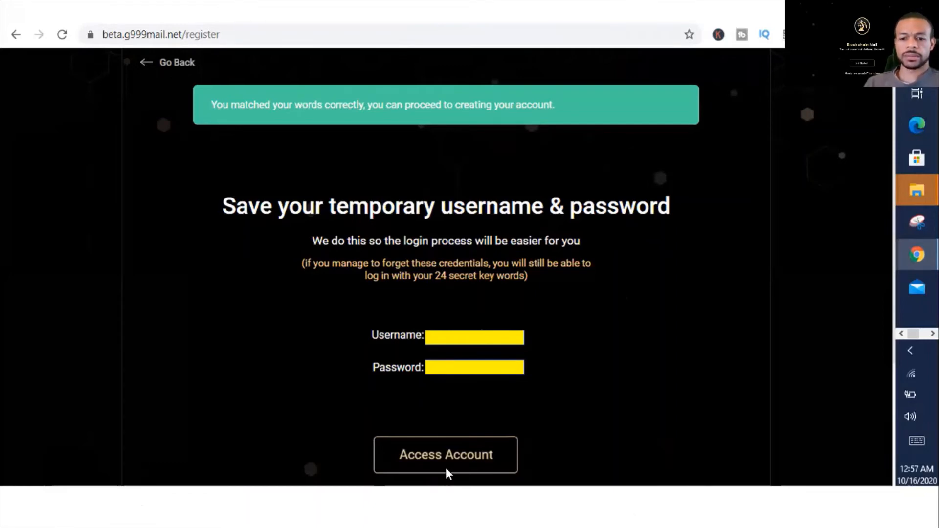
{"action": "left_click", "coordinate": [445, 455]}
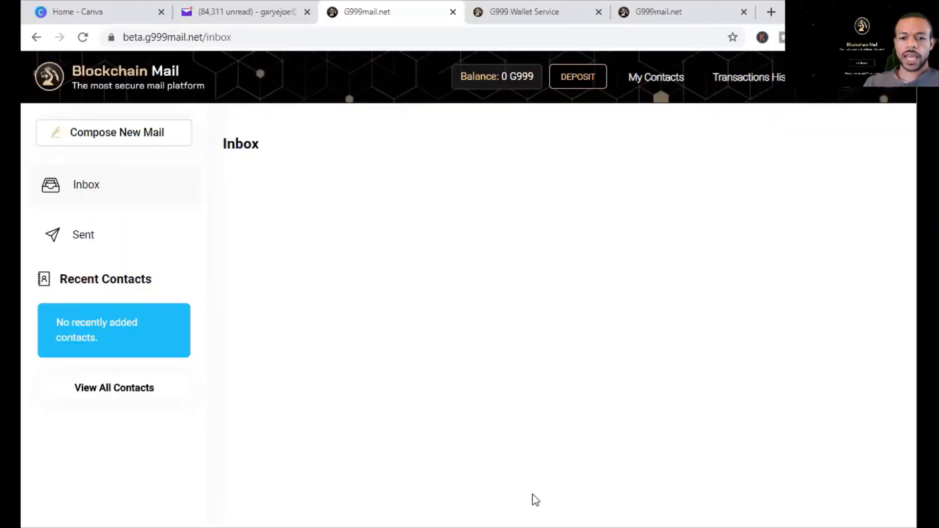
{"action": "mouse_move", "coordinate": [463, 435]}
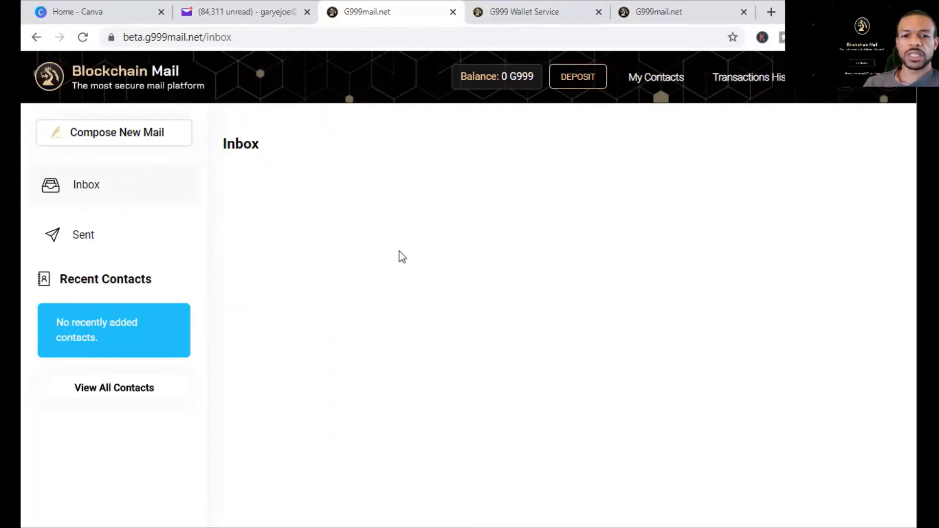
{"action": "mouse_move", "coordinate": [252, 208]}
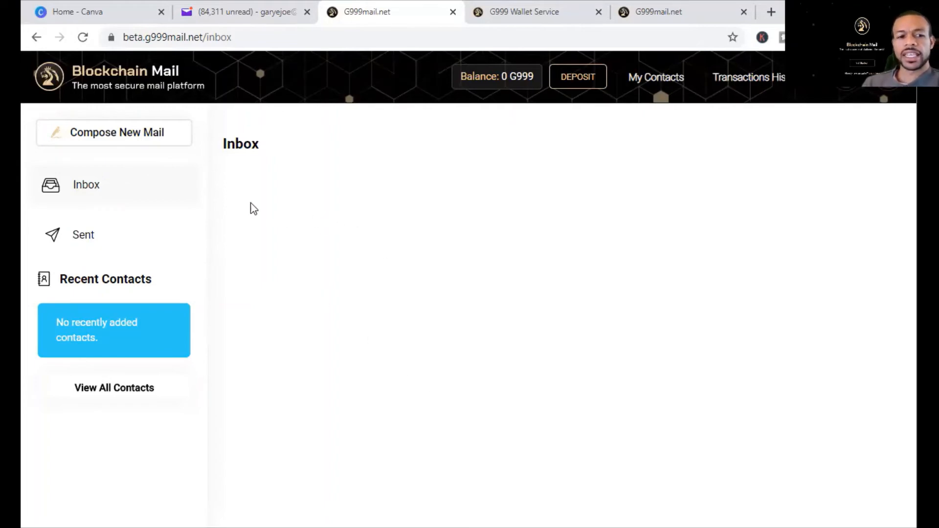
{"action": "left_click", "coordinate": [113, 132]}
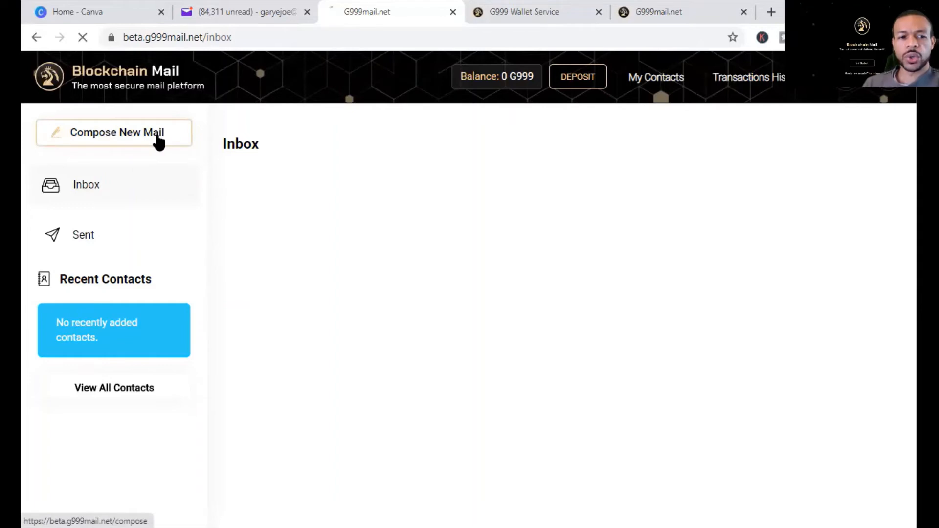
Start a new mail, try Add New Contact from the contact list, then cancel it unsaved.
{"action": "left_click", "coordinate": [116, 132]}
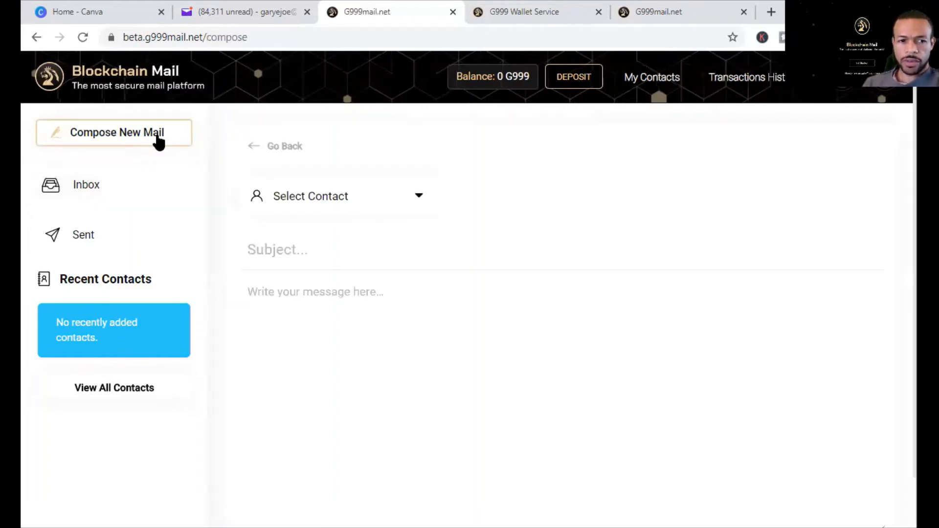
{"action": "mouse_move", "coordinate": [336, 215]}
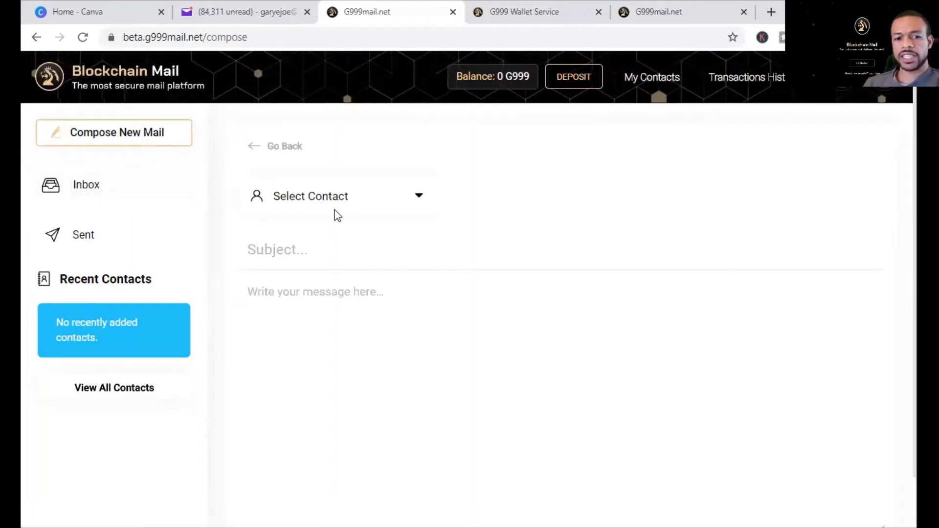
{"action": "left_click", "coordinate": [335, 195]}
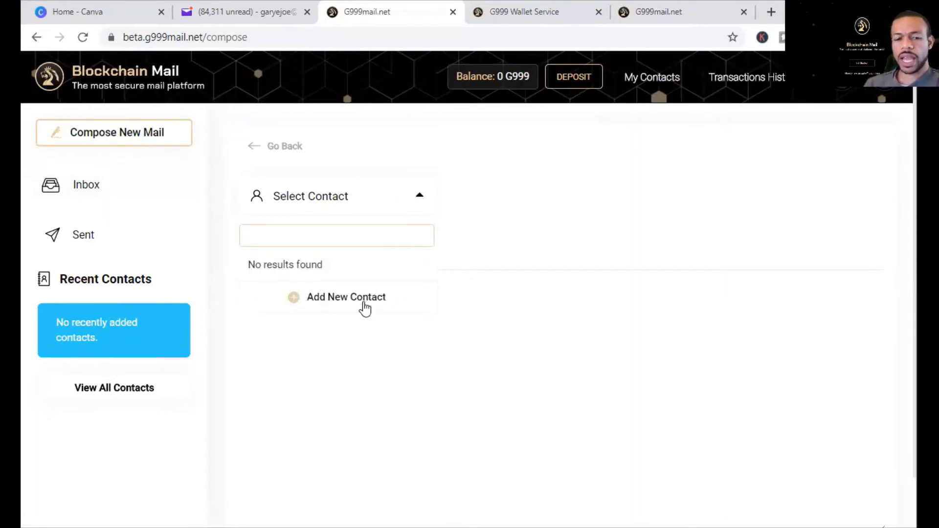
{"action": "left_click", "coordinate": [346, 297]}
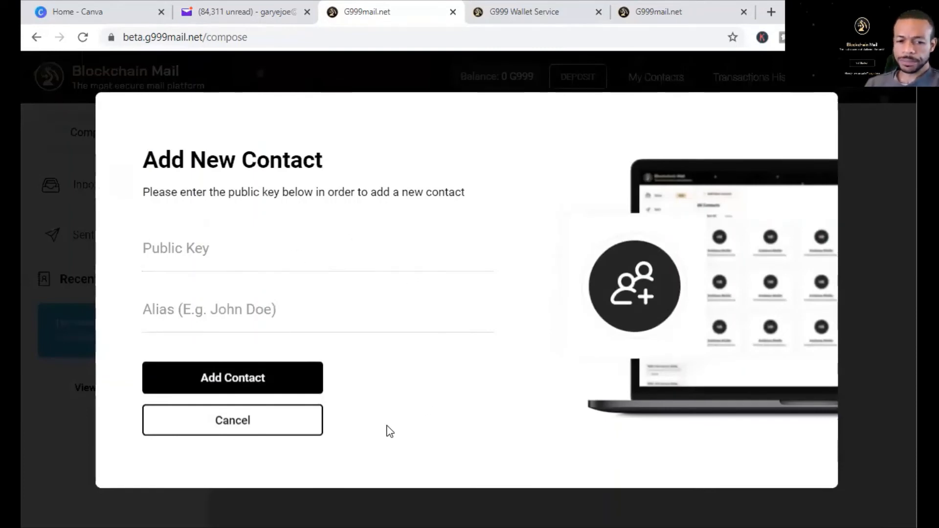
{"action": "mouse_move", "coordinate": [302, 430]}
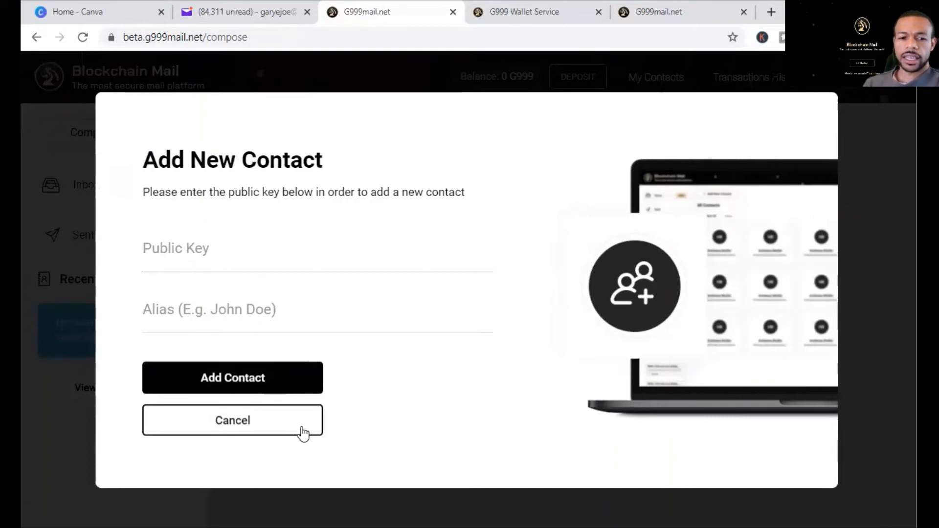
{"action": "left_click", "coordinate": [233, 419]}
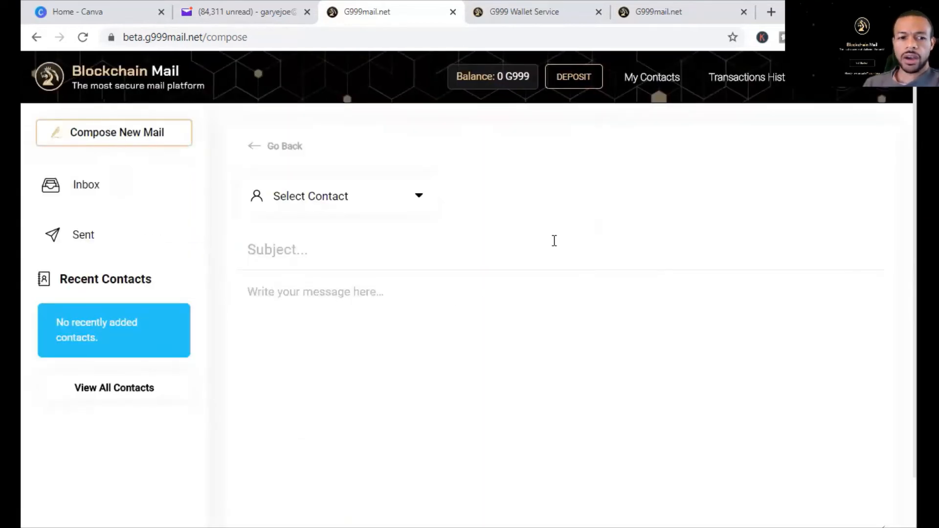
{"action": "mouse_move", "coordinate": [622, 198]}
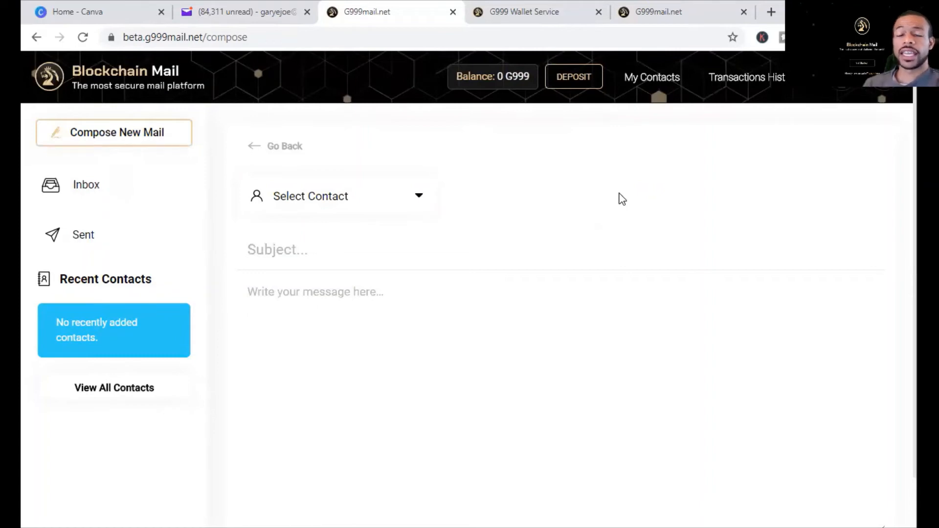
{"action": "mouse_move", "coordinate": [599, 130]}
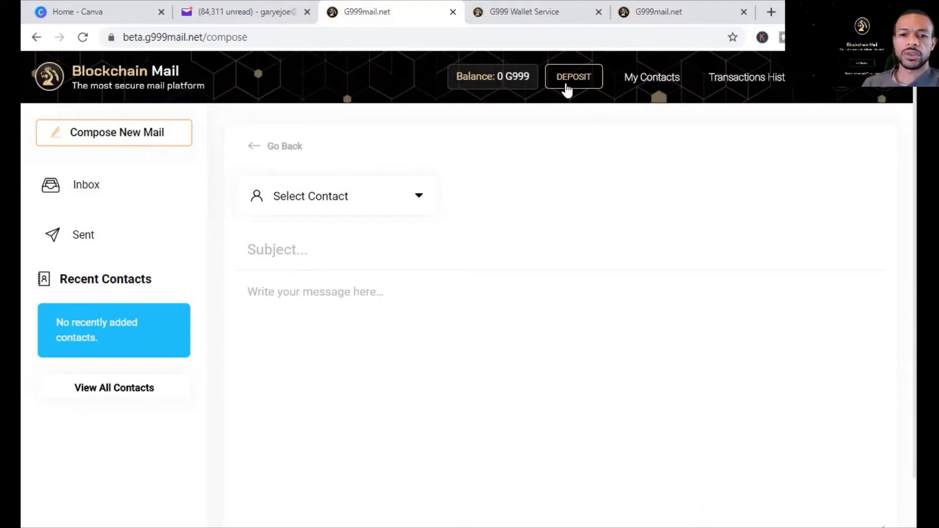
{"action": "left_click", "coordinate": [573, 76]}
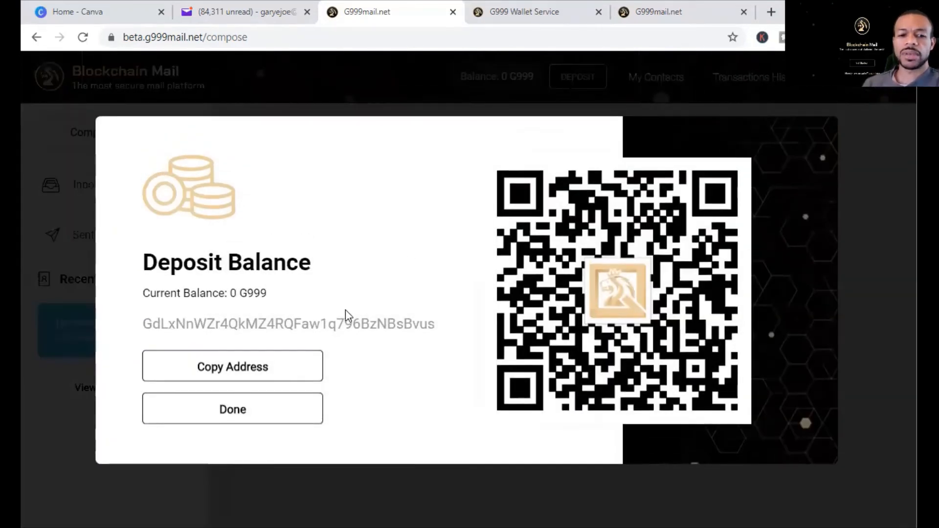
{"action": "mouse_move", "coordinate": [350, 339]}
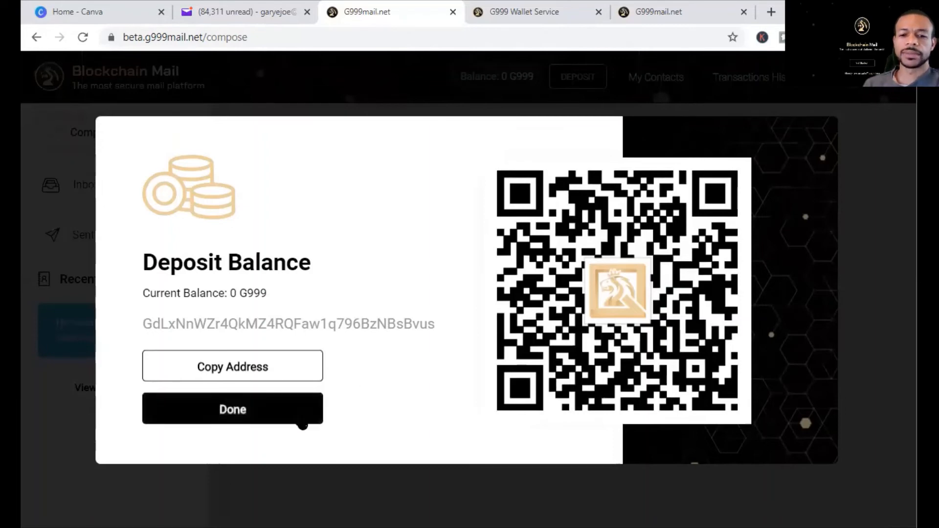
{"action": "left_click", "coordinate": [232, 409]}
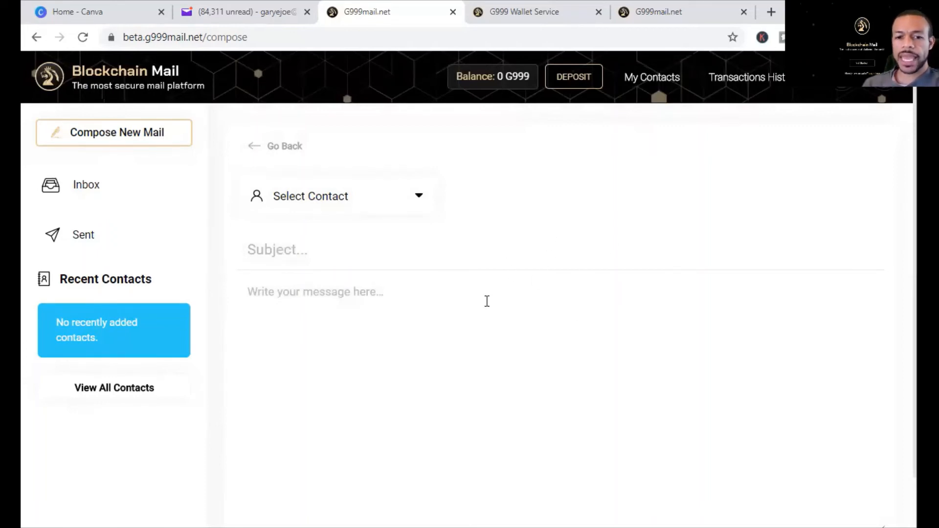
{"action": "mouse_move", "coordinate": [567, 160]}
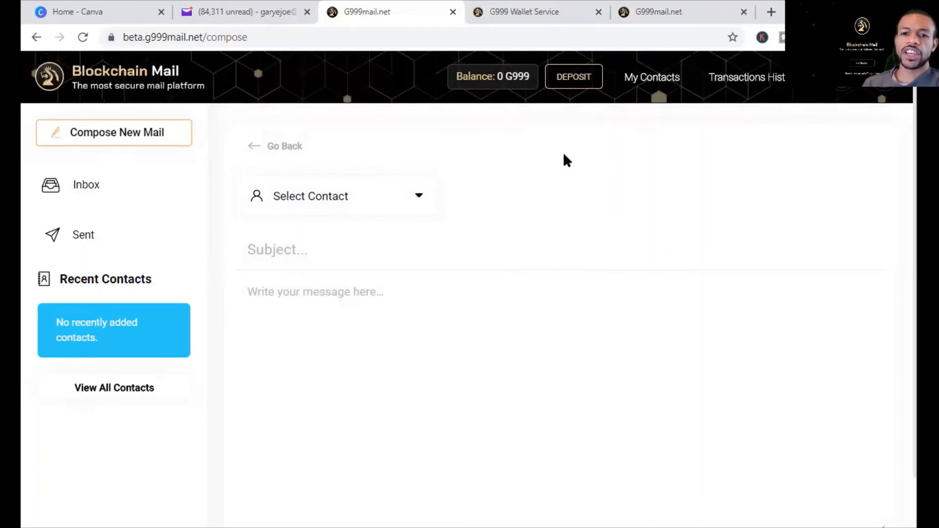
{"action": "mouse_move", "coordinate": [501, 204]}
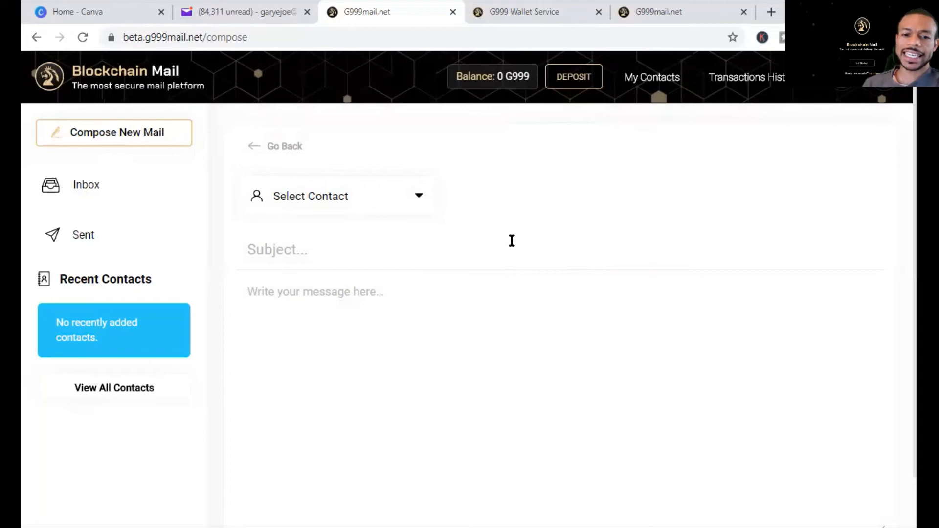
{"action": "mouse_move", "coordinate": [634, 268]}
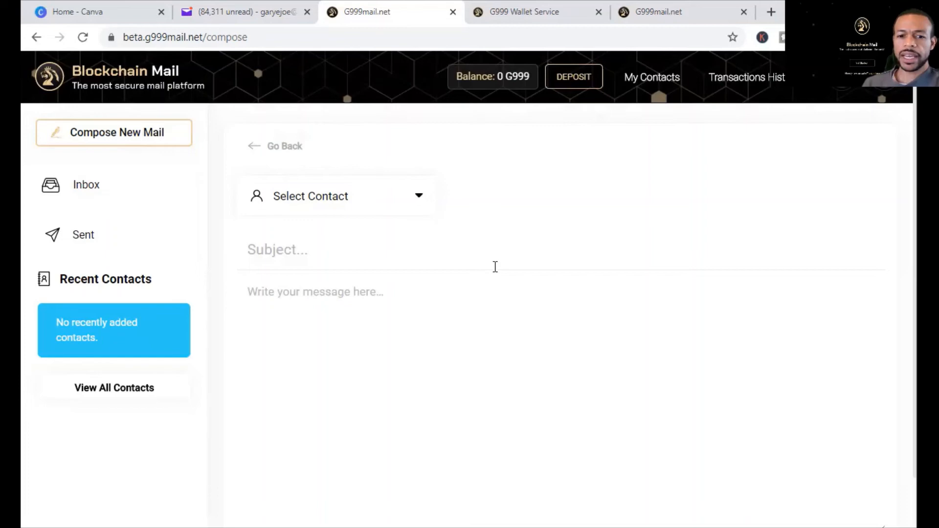
{"action": "mouse_move", "coordinate": [543, 245]}
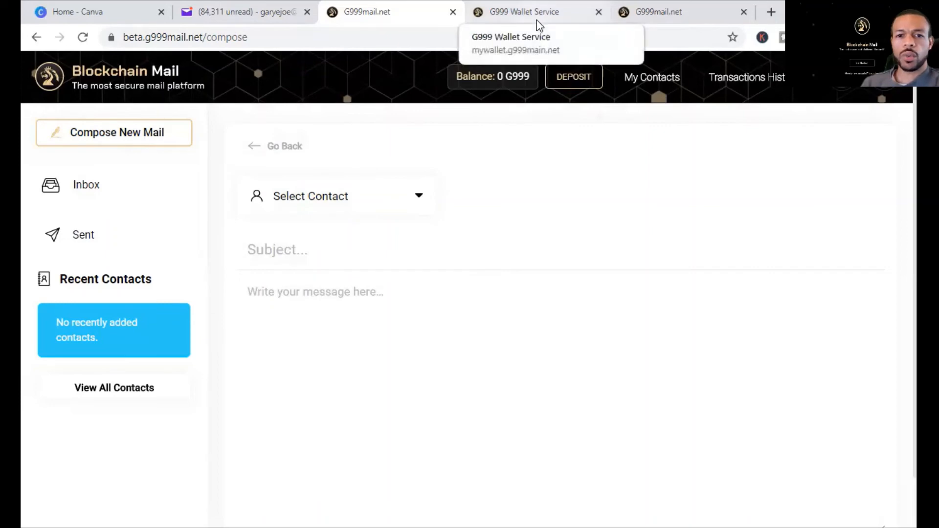
Switch to the G999 Wallet Service tab showing the 0 G999 web wallet.
{"action": "left_click", "coordinate": [524, 12]}
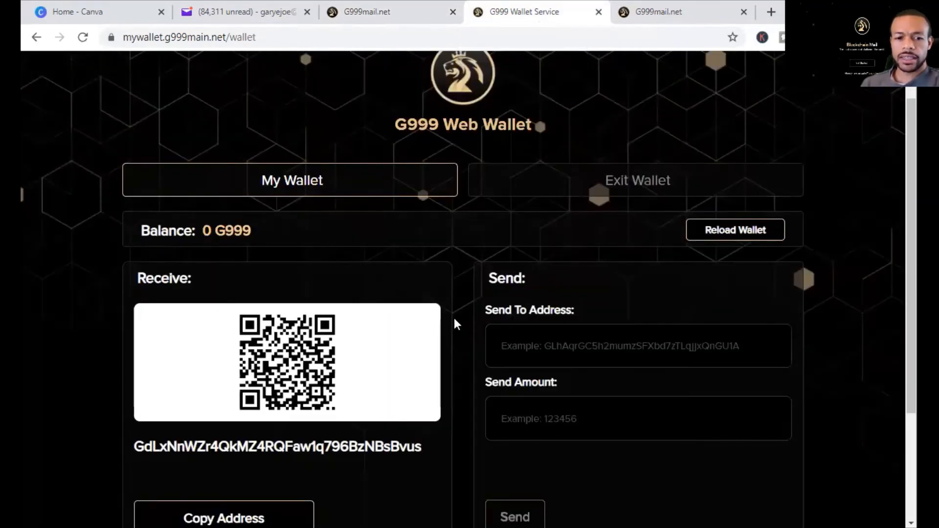
{"action": "mouse_move", "coordinate": [263, 442]}
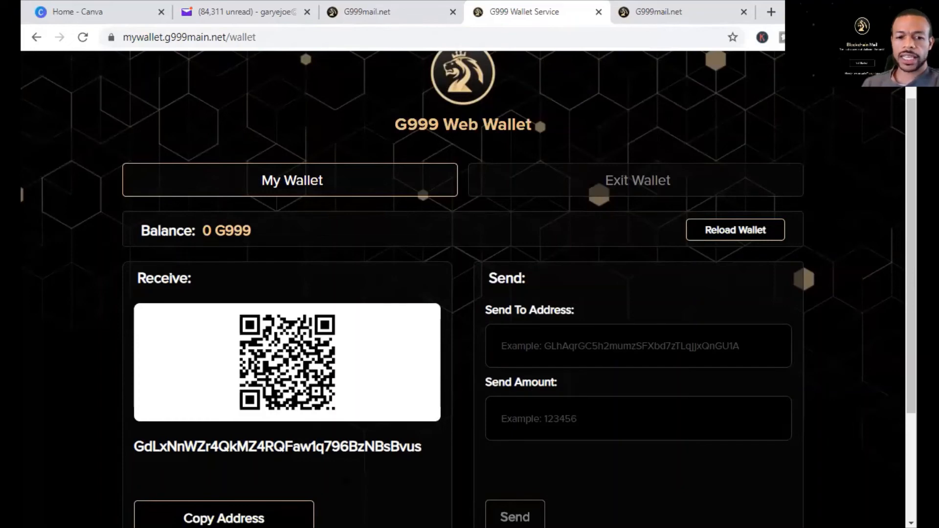
{"action": "mouse_move", "coordinate": [426, 436]}
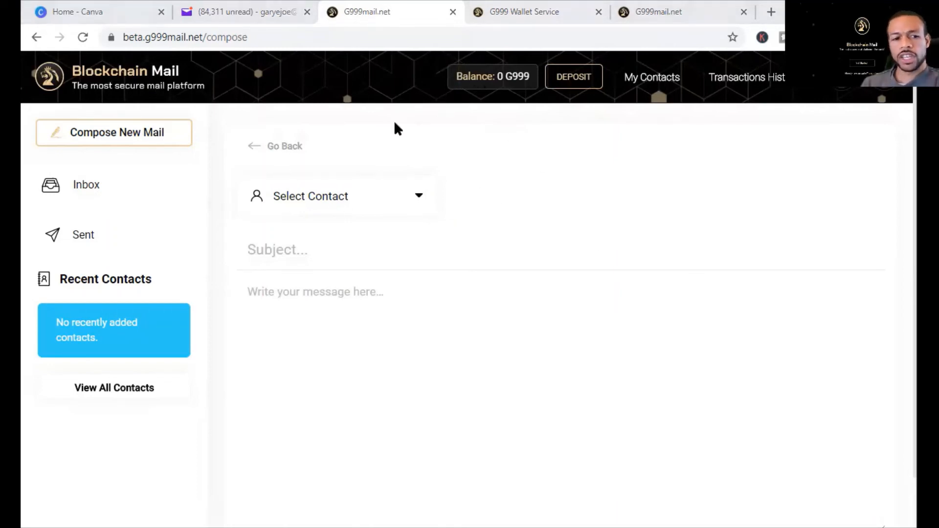
{"action": "mouse_move", "coordinate": [93, 185]}
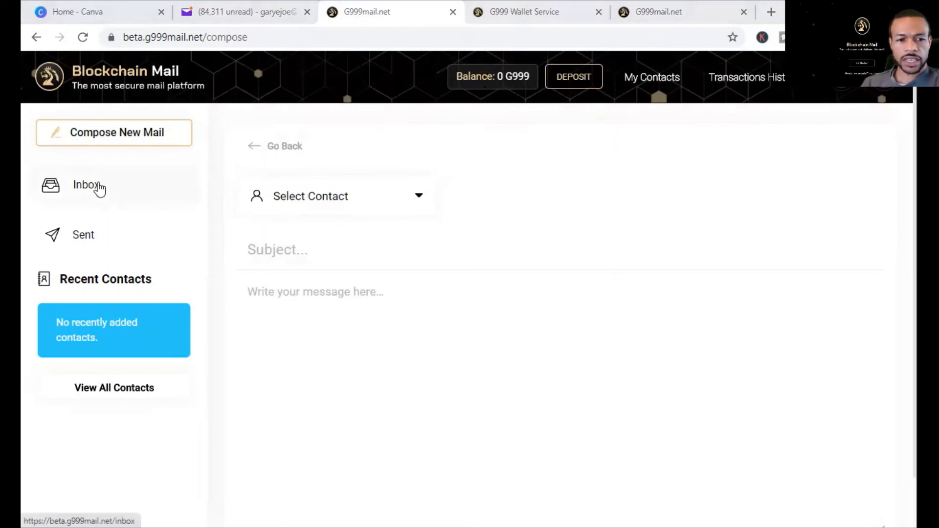
Show the empty Sent folder from the left sidebar.
{"action": "left_click", "coordinate": [83, 234]}
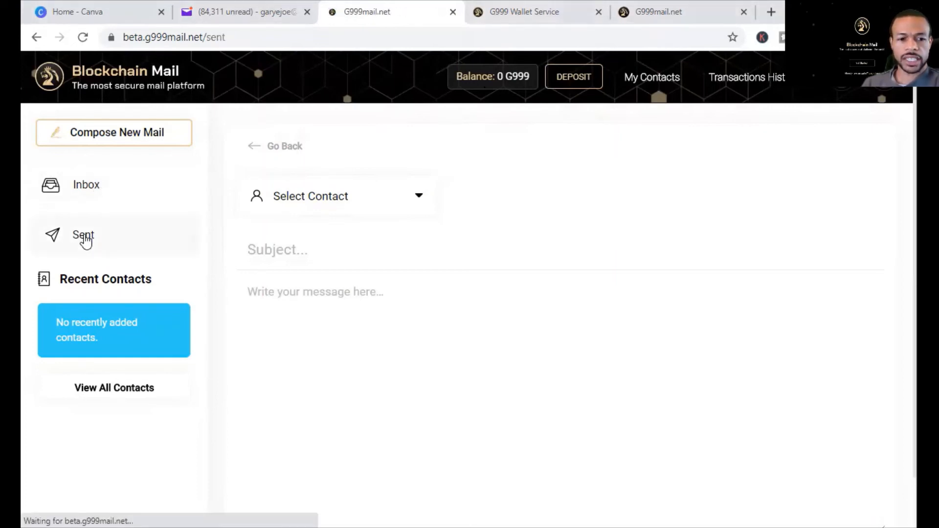
{"action": "left_click", "coordinate": [82, 234]}
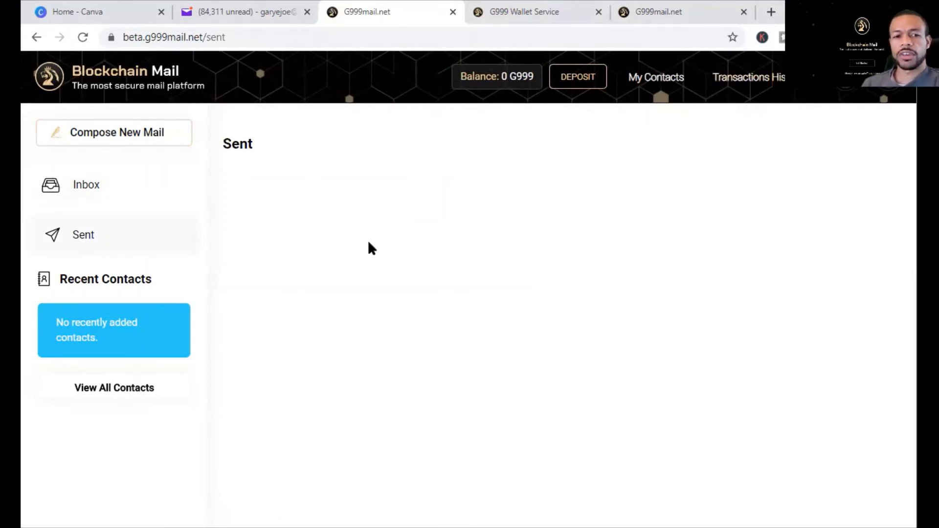
{"action": "mouse_move", "coordinate": [458, 500]}
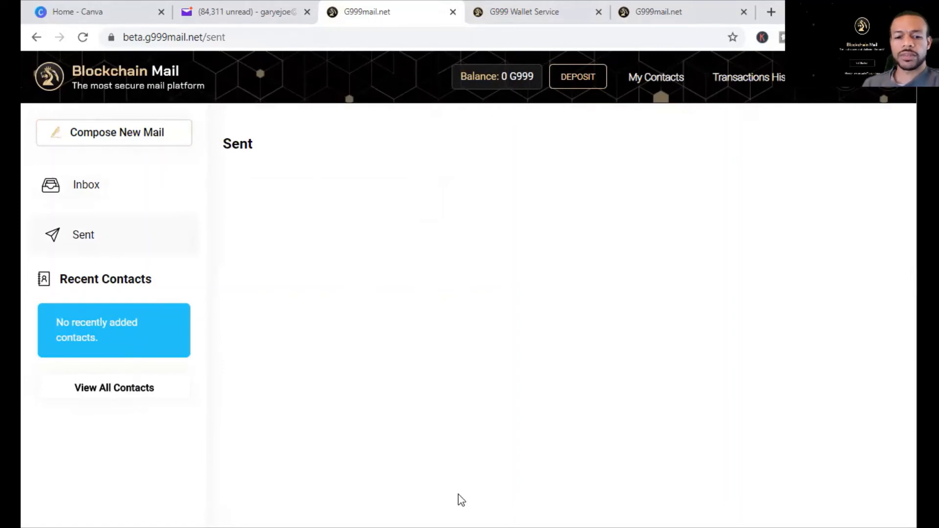